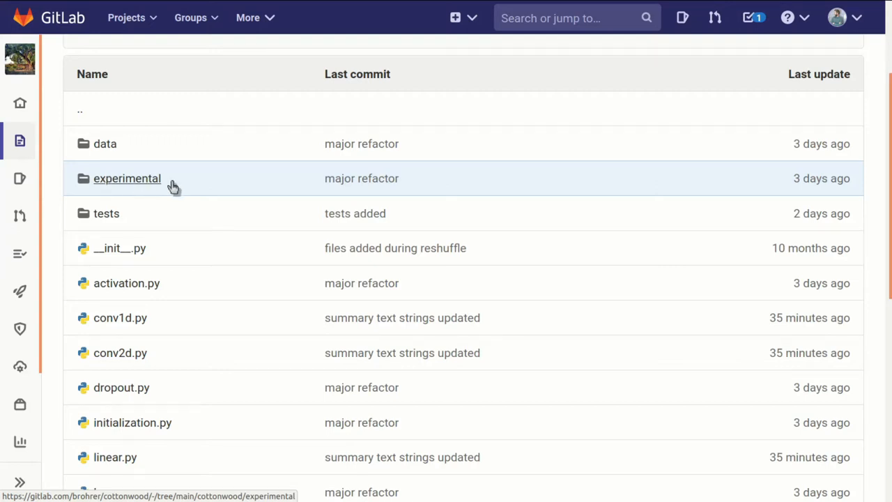
{"action": "mouse_move", "coordinate": [150, 222]}
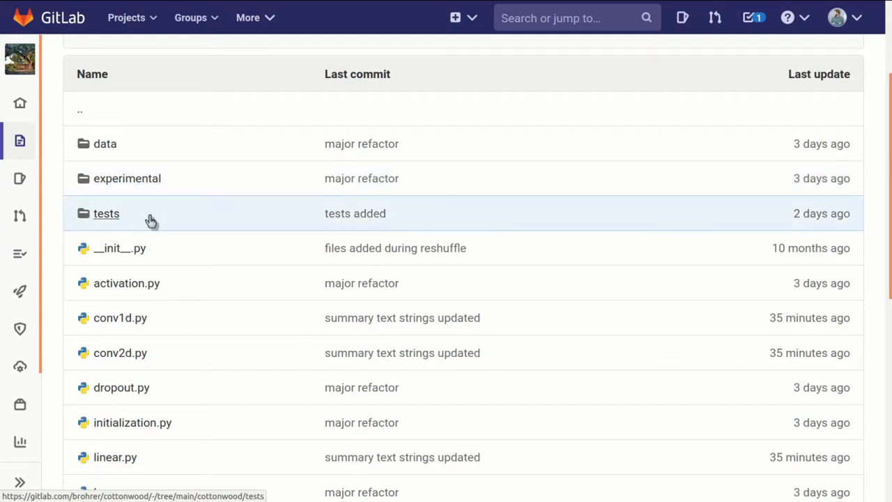
{"action": "mouse_move", "coordinate": [109, 213]}
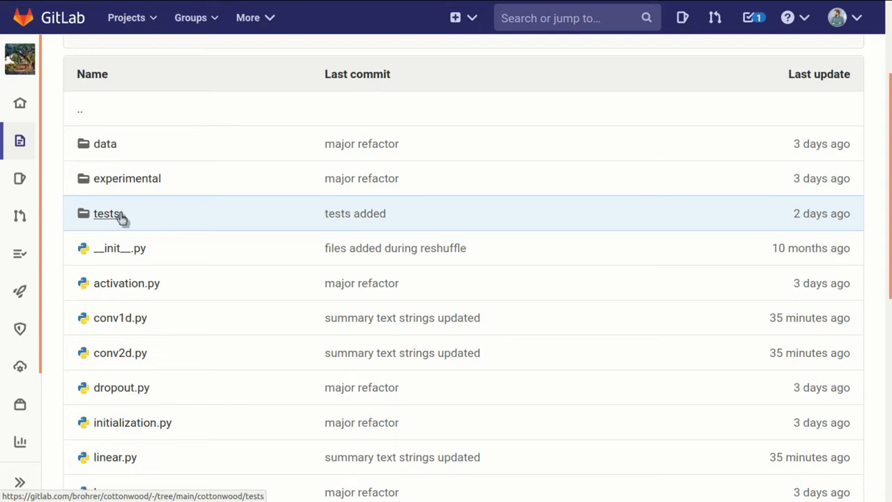
- Open the cottonwood tests folder and look through its file listing
{"action": "left_click", "coordinate": [107, 214]}
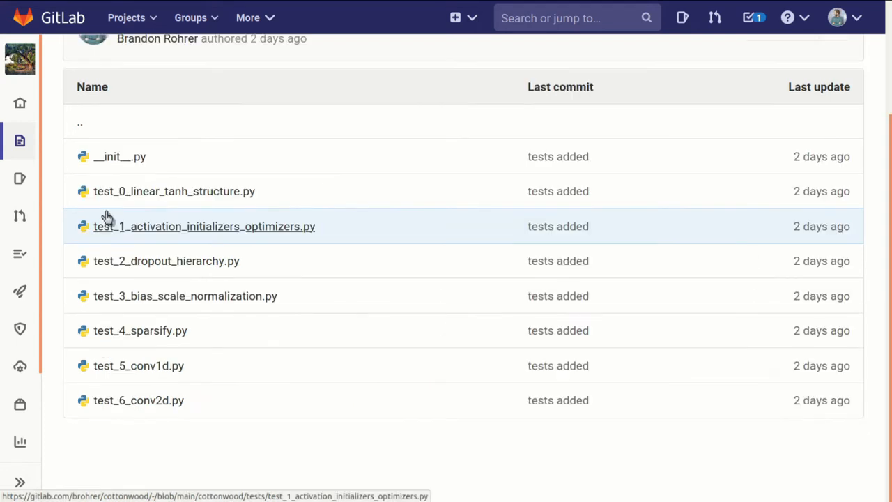
{"action": "mouse_move", "coordinate": [362, 411]}
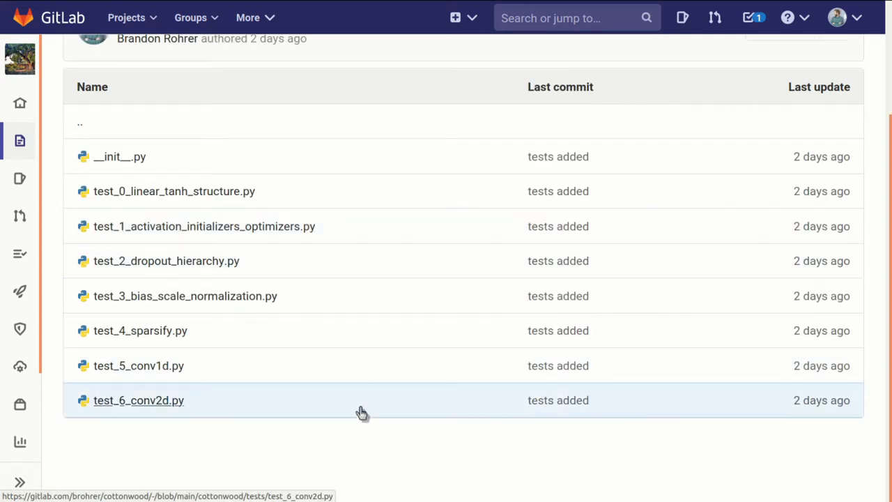
{"action": "mouse_move", "coordinate": [368, 448]}
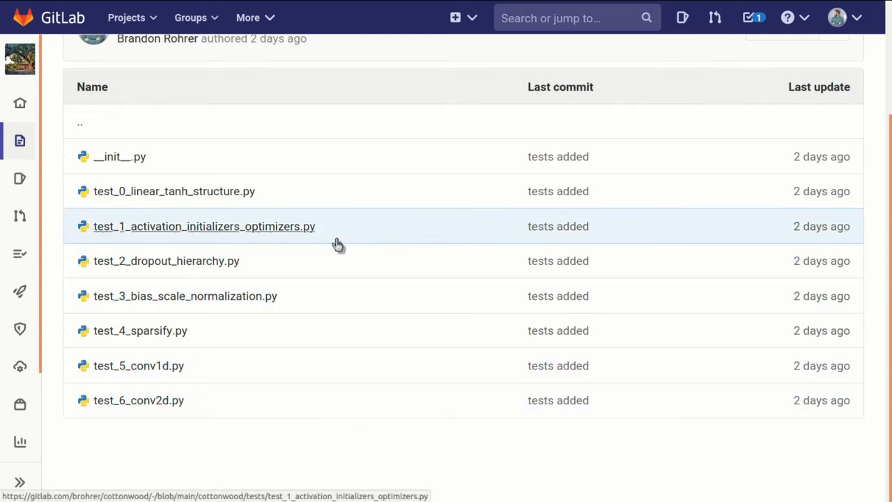
{"action": "mouse_move", "coordinate": [240, 289]}
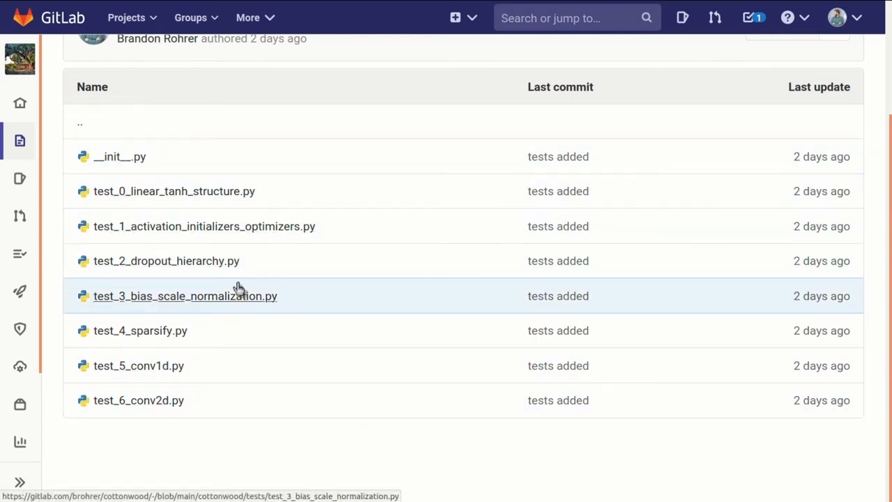
{"action": "mouse_move", "coordinate": [240, 467]}
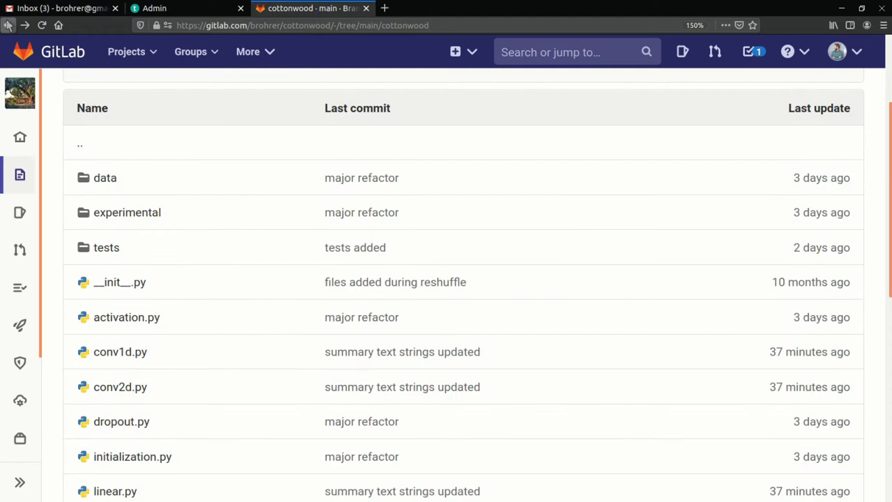
{"action": "scroll", "scroll_direction": "down", "scroll_amount": 3}
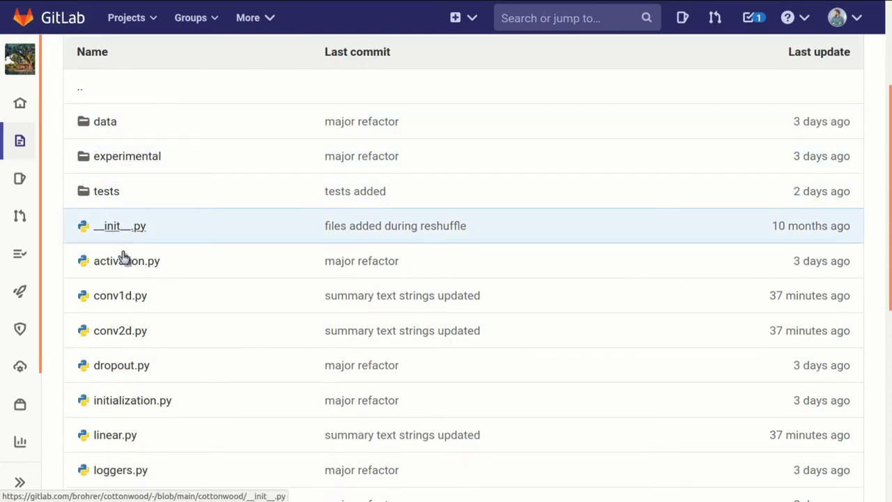
{"action": "scroll", "scroll_direction": "down", "scroll_amount": 3}
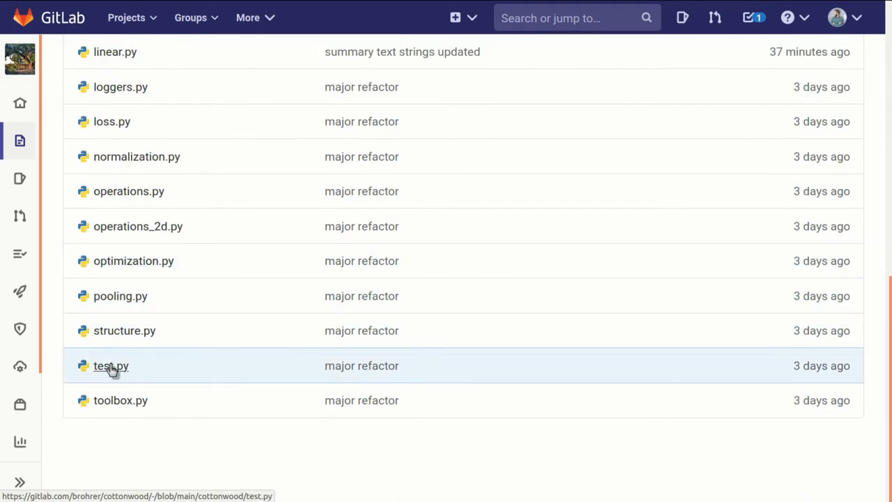
- View the test.py runner, then return to the repository root and open cheatsheet.md
{"action": "left_click", "coordinate": [112, 365]}
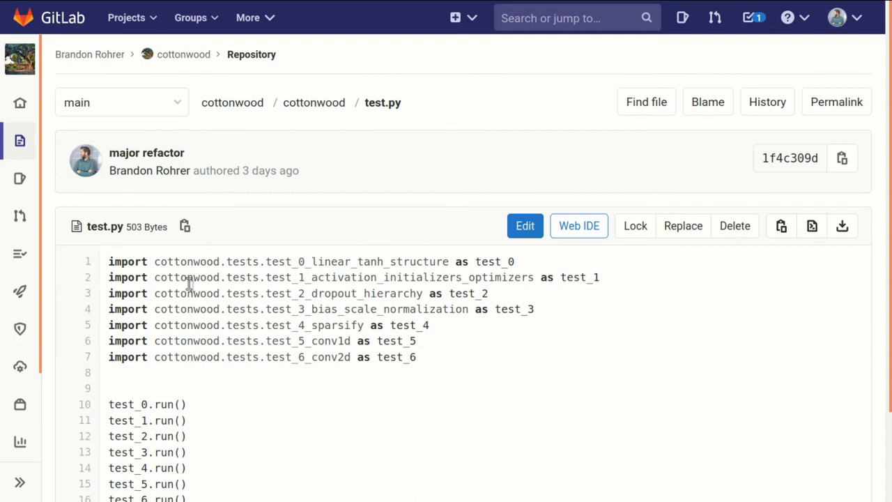
{"action": "scroll", "scroll_direction": "down", "scroll_amount": 3}
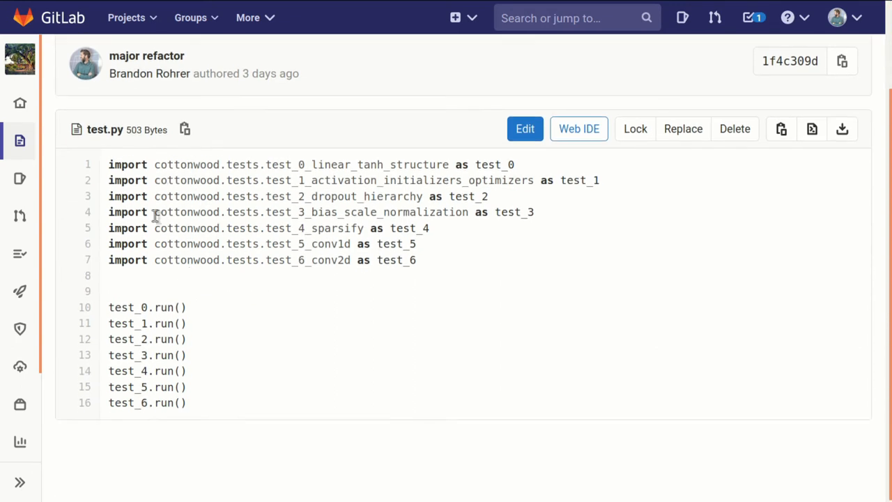
{"action": "mouse_move", "coordinate": [174, 449]}
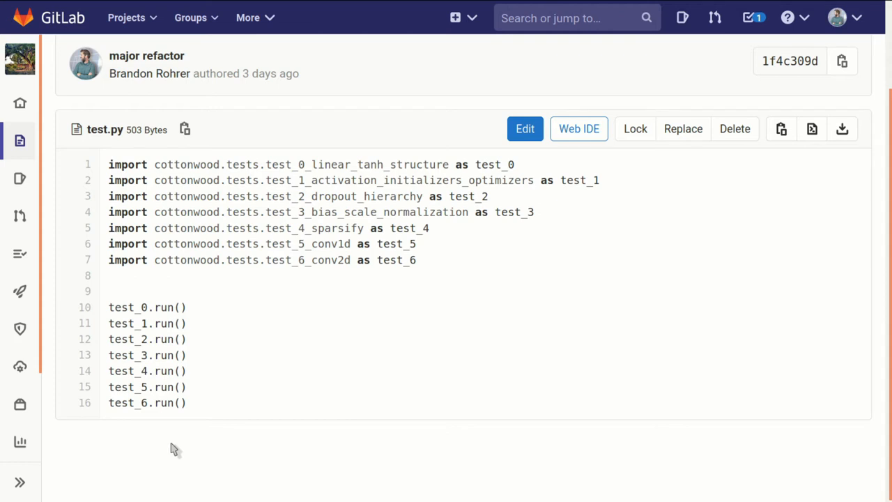
{"action": "mouse_move", "coordinate": [164, 240]}
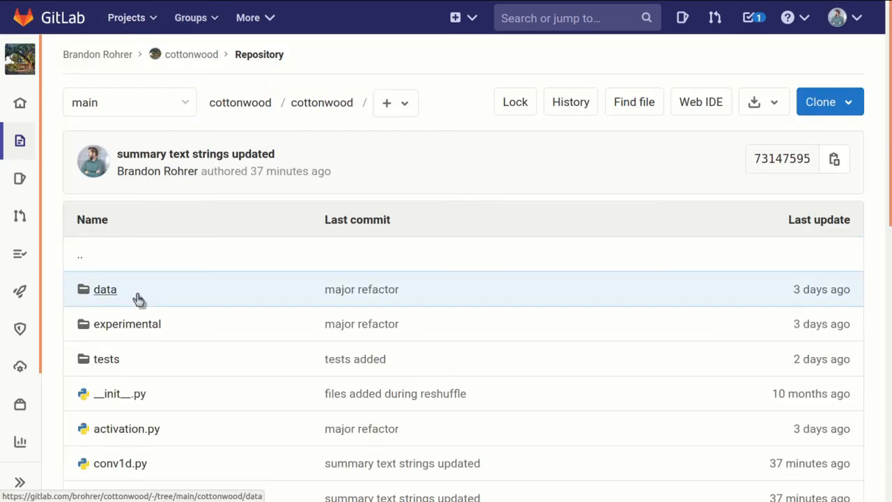
{"action": "mouse_move", "coordinate": [321, 103]}
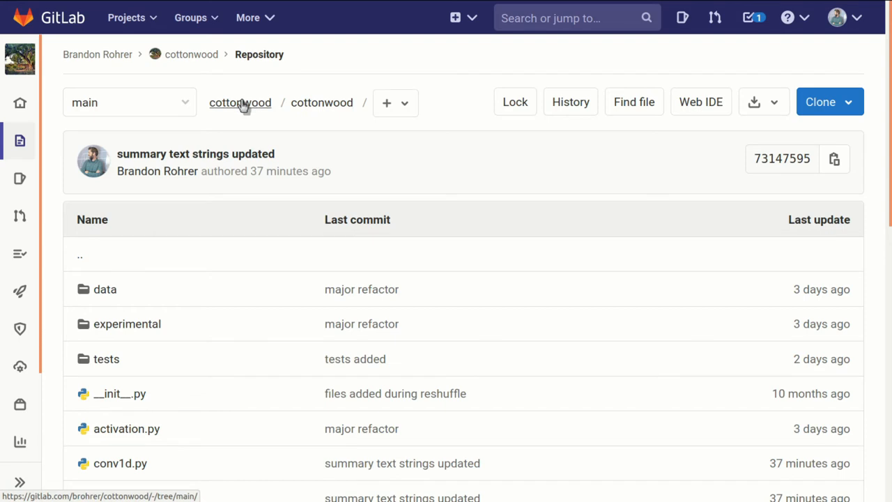
{"action": "left_click", "coordinate": [239, 103]}
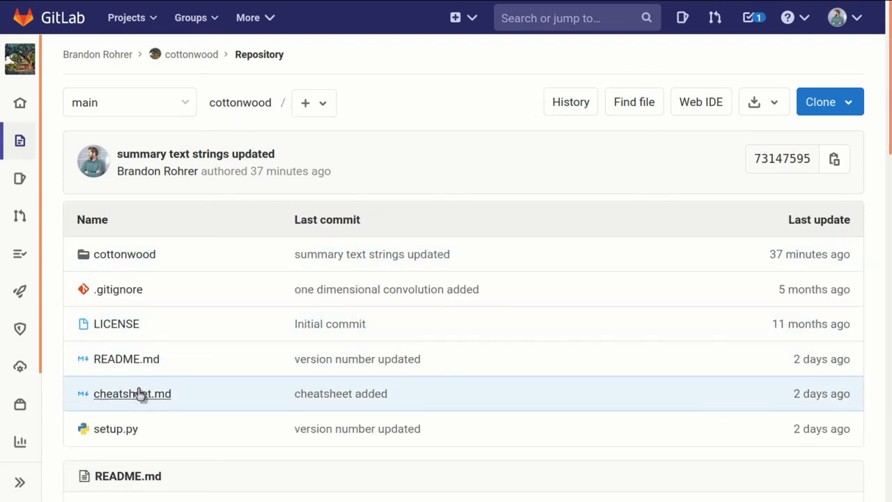
{"action": "left_click", "coordinate": [131, 393]}
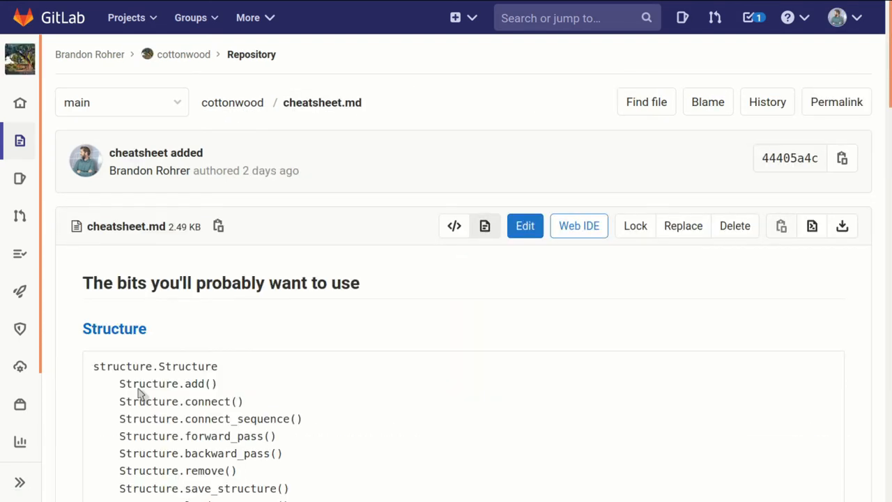
- Scroll cheatsheet.md past the Structure methods until the Neural Network Layers list appears
{"action": "scroll", "scroll_direction": "down", "scroll_amount": 3}
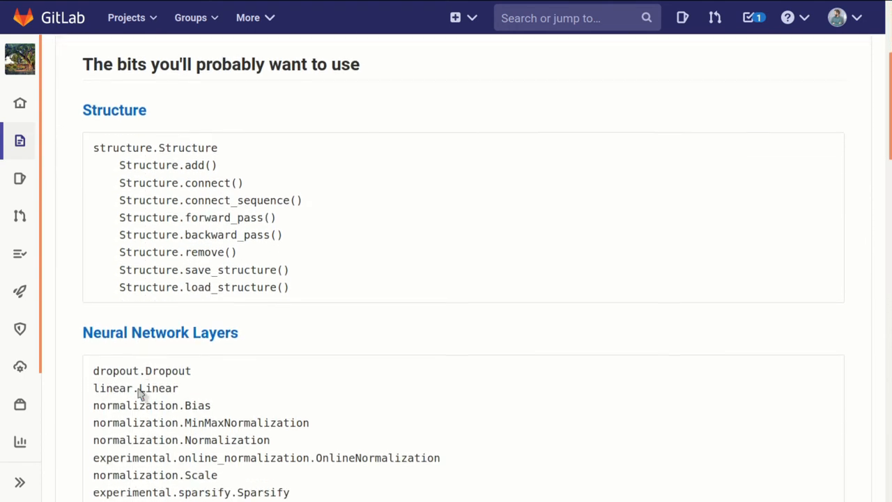
{"action": "scroll", "scroll_direction": "down", "scroll_amount": 3}
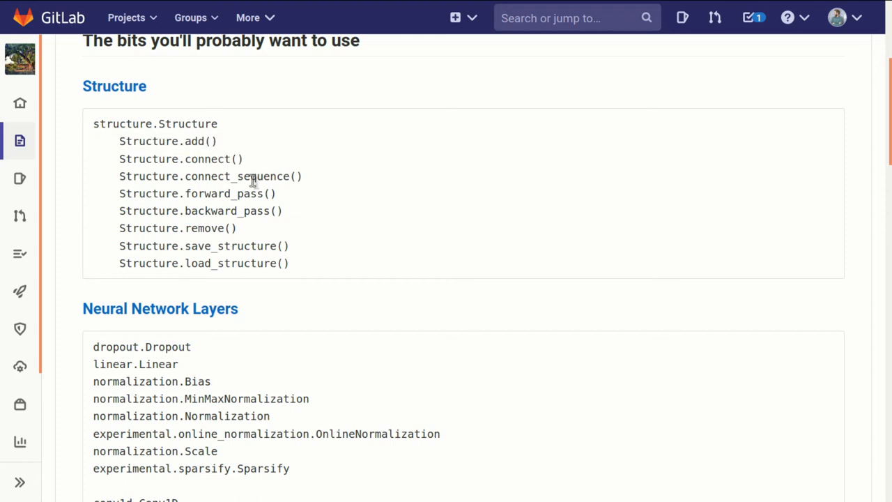
{"action": "mouse_move", "coordinate": [254, 212]}
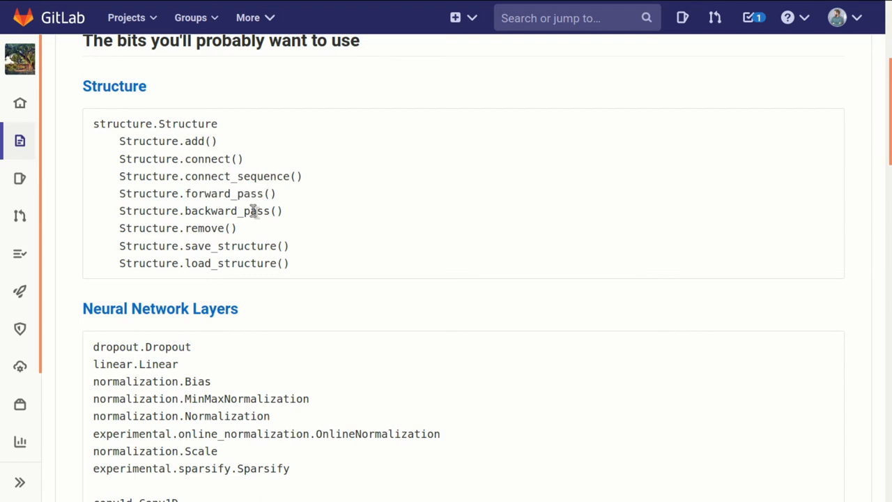
{"action": "double_click", "coordinate": [203, 228]}
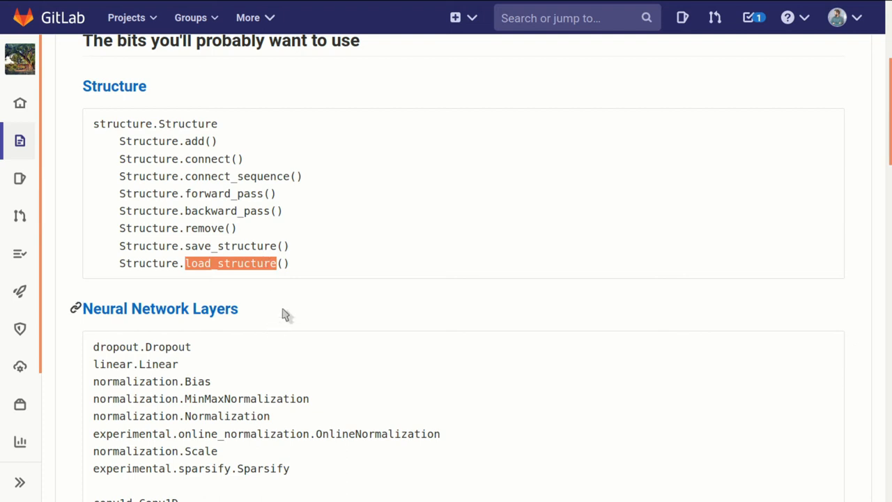
{"action": "scroll", "scroll_direction": "down", "scroll_amount": 3}
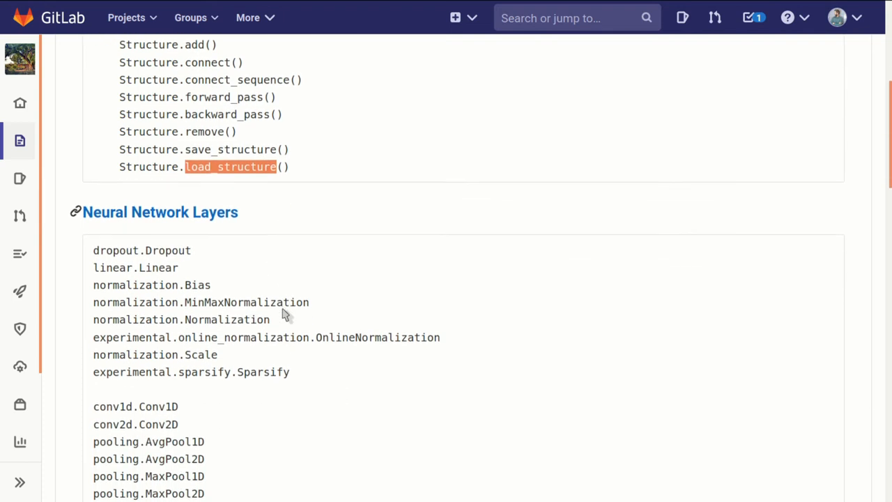
- Show the full Neural Network Layers list and highlight the Conv1D and MaxPool2D class names
{"action": "scroll", "scroll_direction": "down", "scroll_amount": 3}
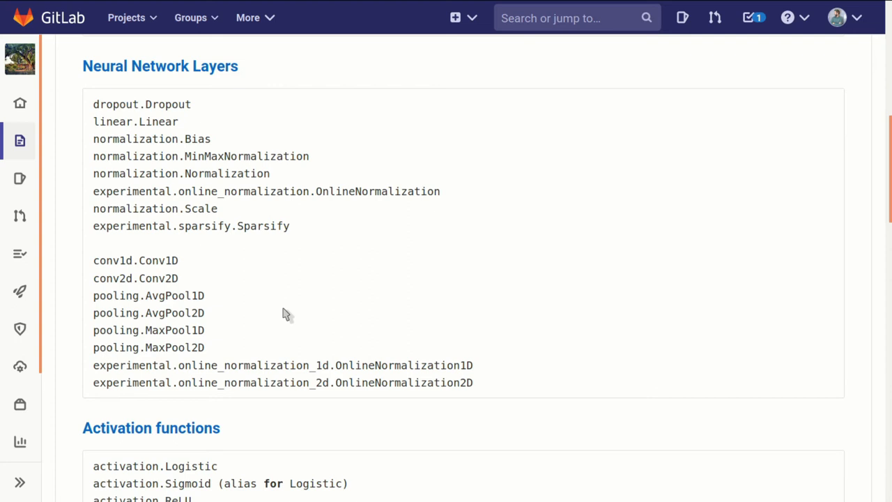
{"action": "mouse_move", "coordinate": [312, 109]}
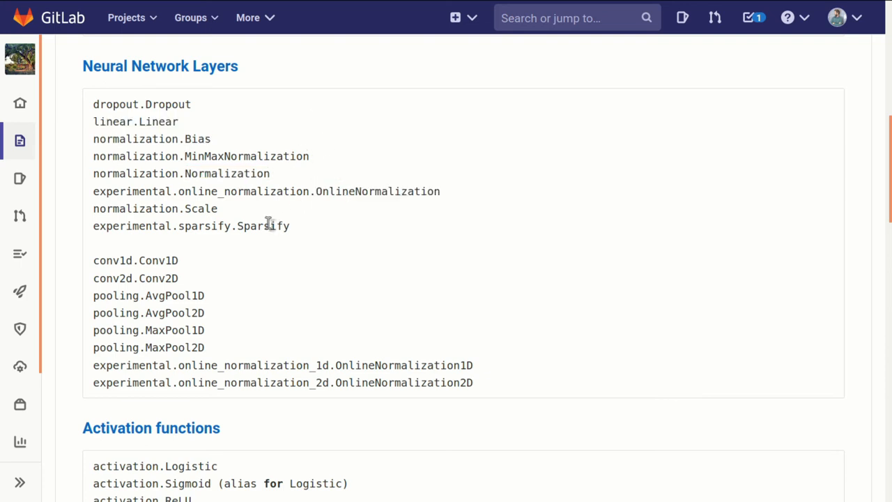
{"action": "double_click", "coordinate": [157, 260]}
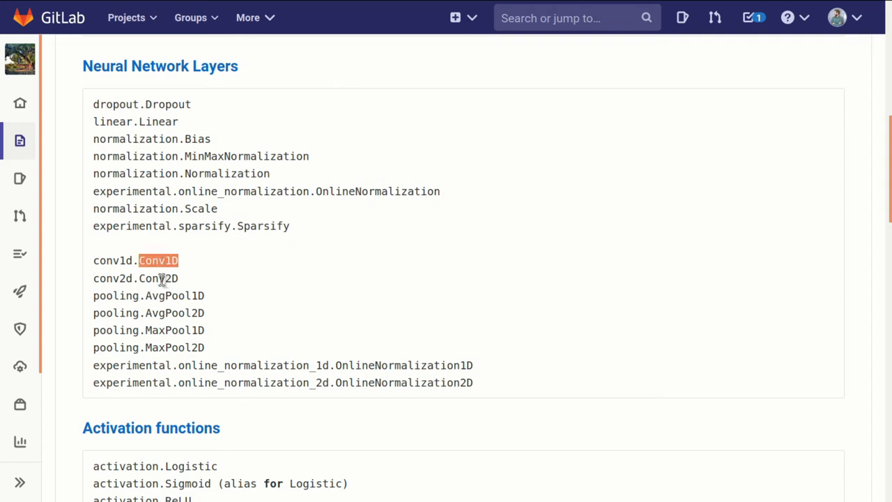
{"action": "double_click", "coordinate": [174, 348]}
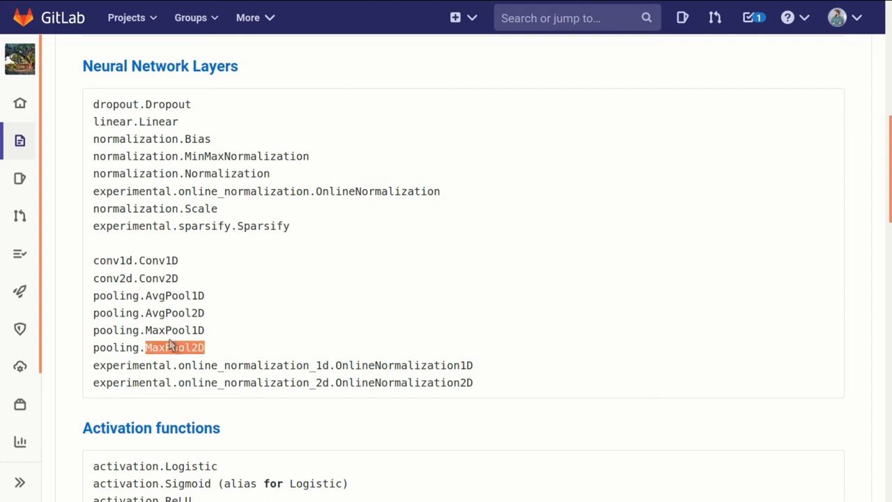
- Scroll through Activation functions, Loss functions, Initializers, Operations, Optimizers, Tools and Data Blocks to the file's end
{"action": "scroll", "scroll_direction": "down", "scroll_amount": 3}
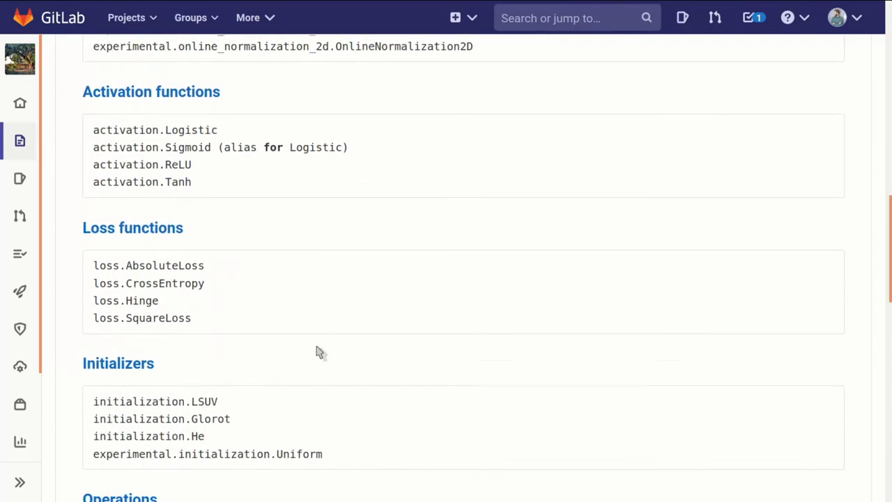
{"action": "scroll", "scroll_direction": "down", "scroll_amount": 3}
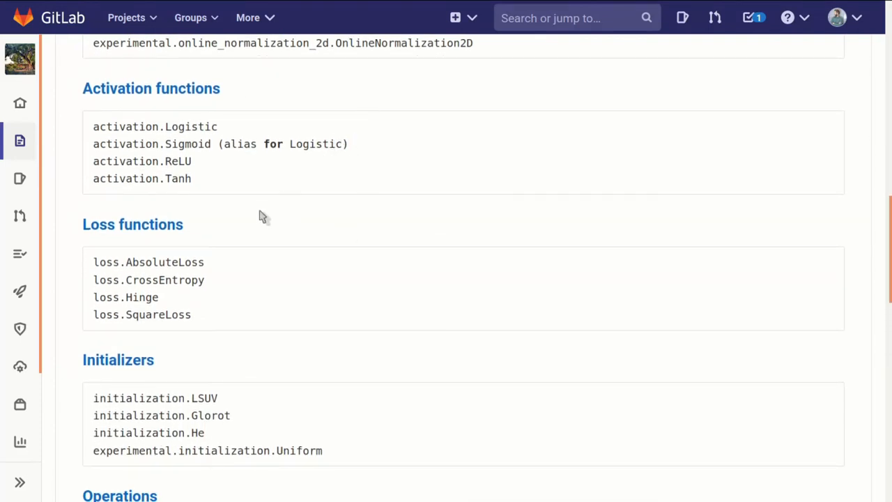
{"action": "mouse_move", "coordinate": [354, 424]}
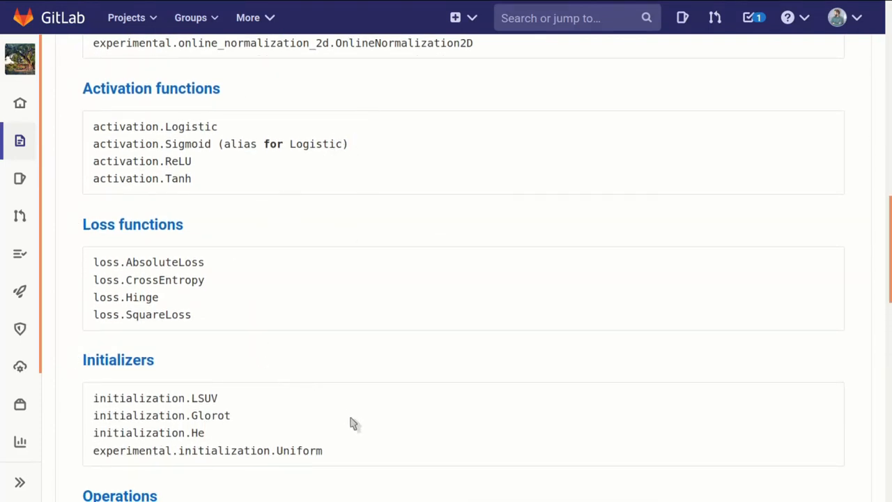
{"action": "scroll", "scroll_direction": "down", "scroll_amount": 3}
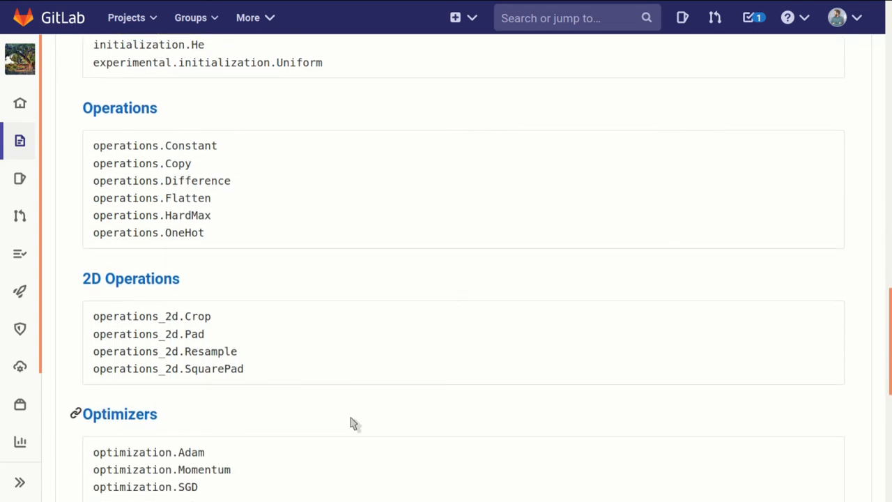
{"action": "mouse_move", "coordinate": [254, 349]}
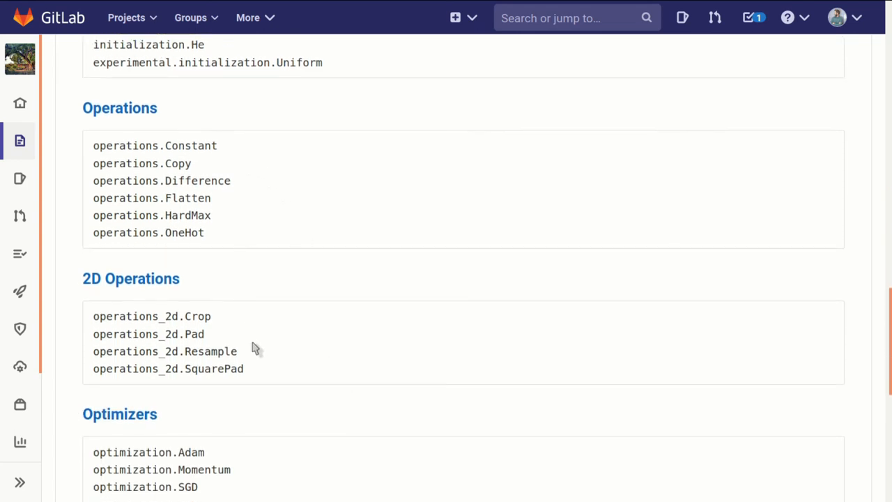
{"action": "scroll", "scroll_direction": "down", "scroll_amount": 3}
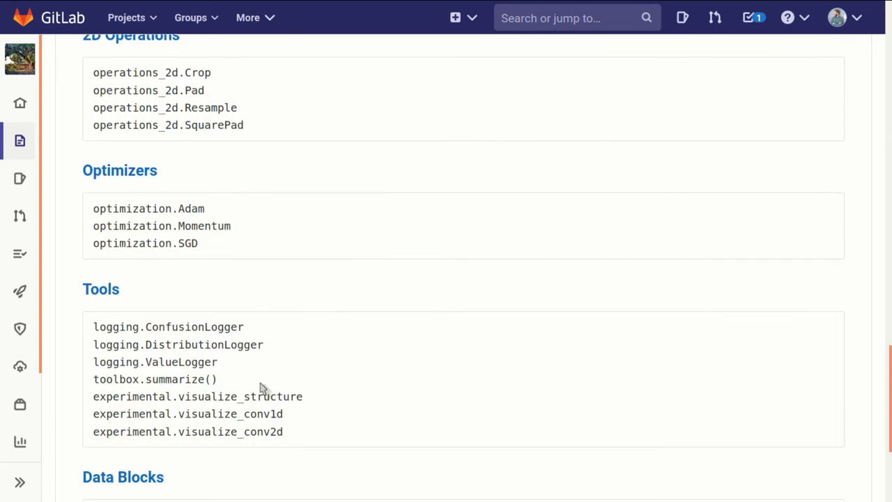
{"action": "scroll", "scroll_direction": "down", "scroll_amount": 3}
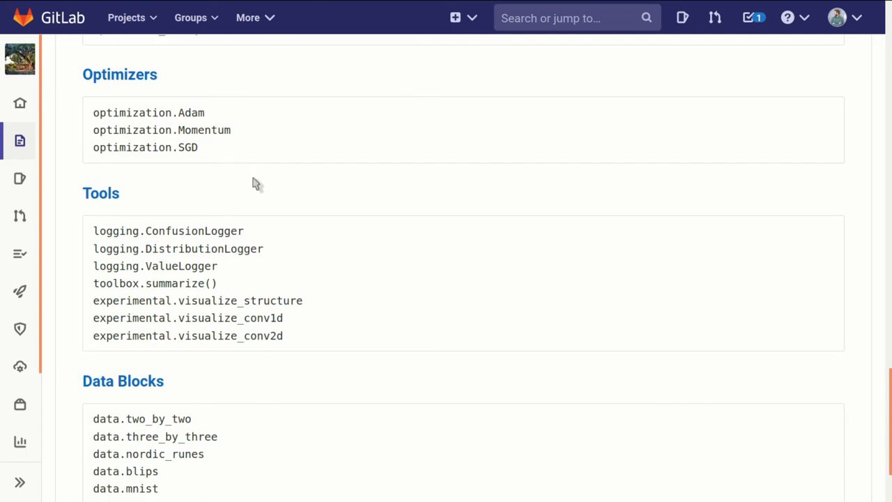
{"action": "mouse_move", "coordinate": [299, 270]}
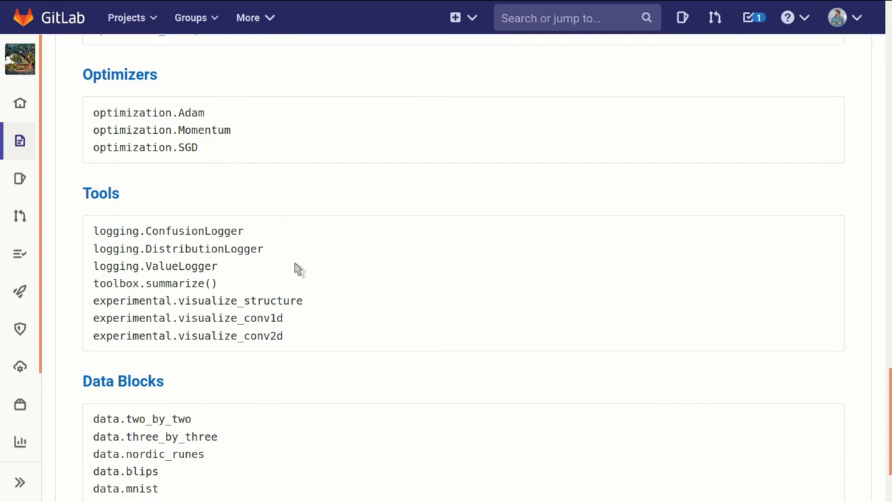
{"action": "mouse_move", "coordinate": [306, 300]}
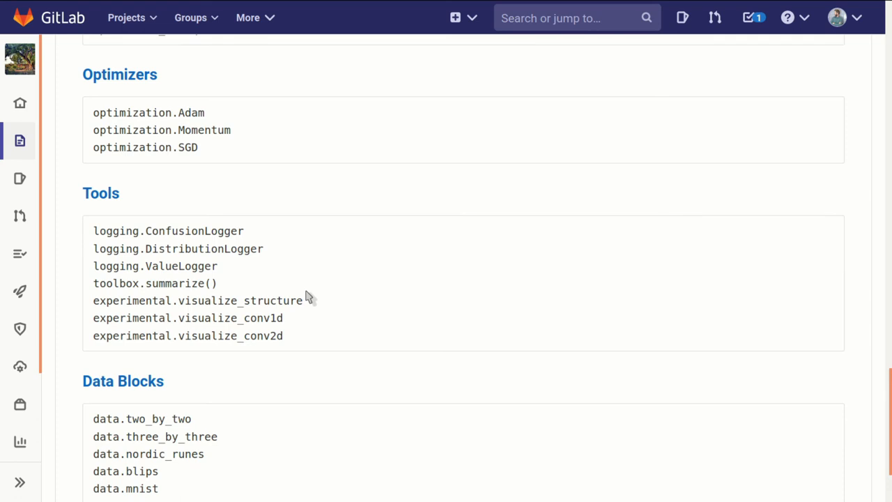
{"action": "scroll", "scroll_direction": "down", "scroll_amount": 3}
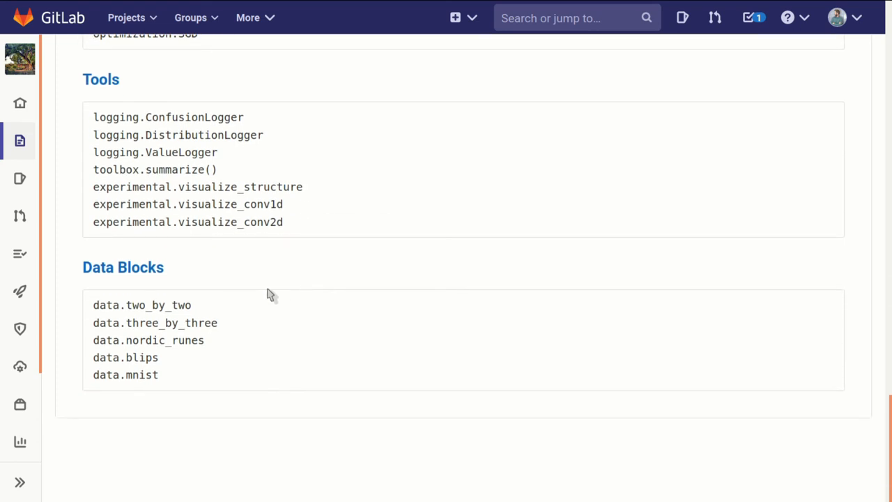
{"action": "mouse_move", "coordinate": [260, 412]}
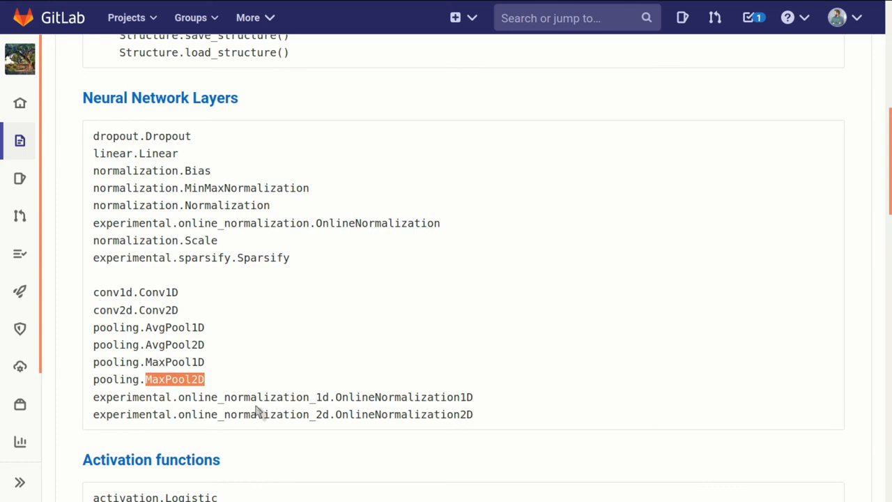
- Return to the 2D Operations section and highlight the operations_2d.Resample entry
{"action": "scroll", "scroll_direction": "down", "scroll_amount": 3}
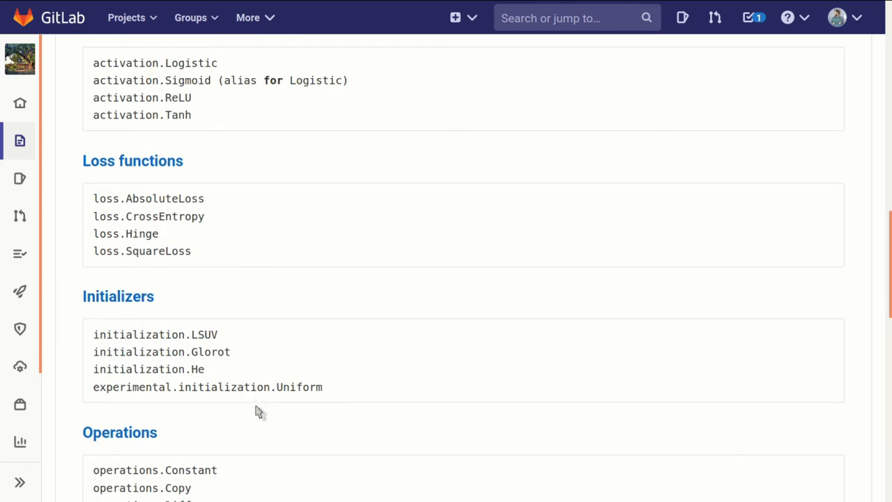
{"action": "scroll", "scroll_direction": "down", "scroll_amount": 3}
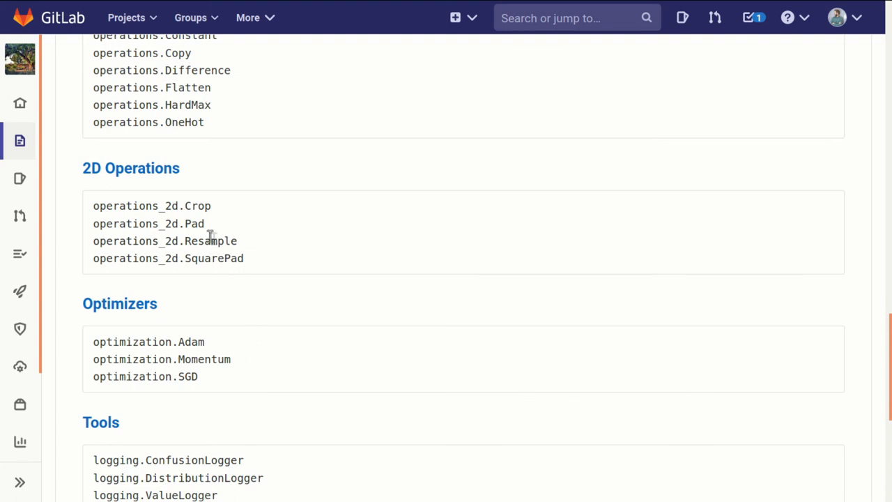
{"action": "double_click", "coordinate": [165, 240]}
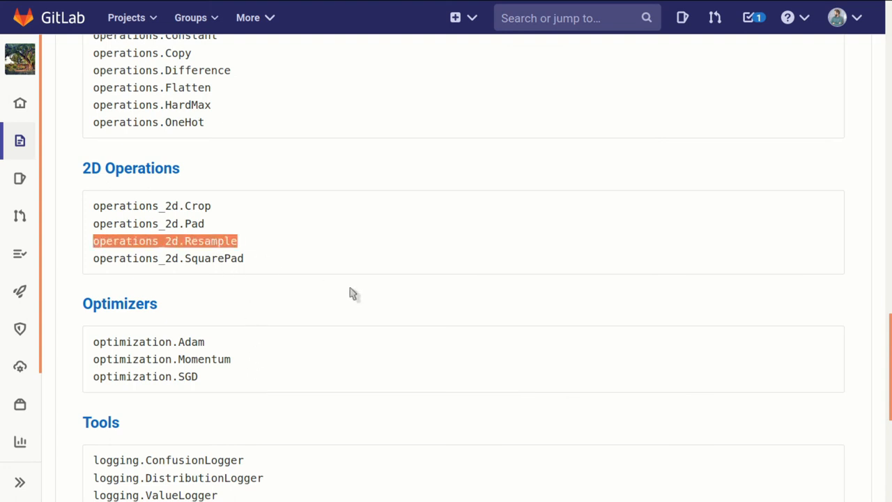